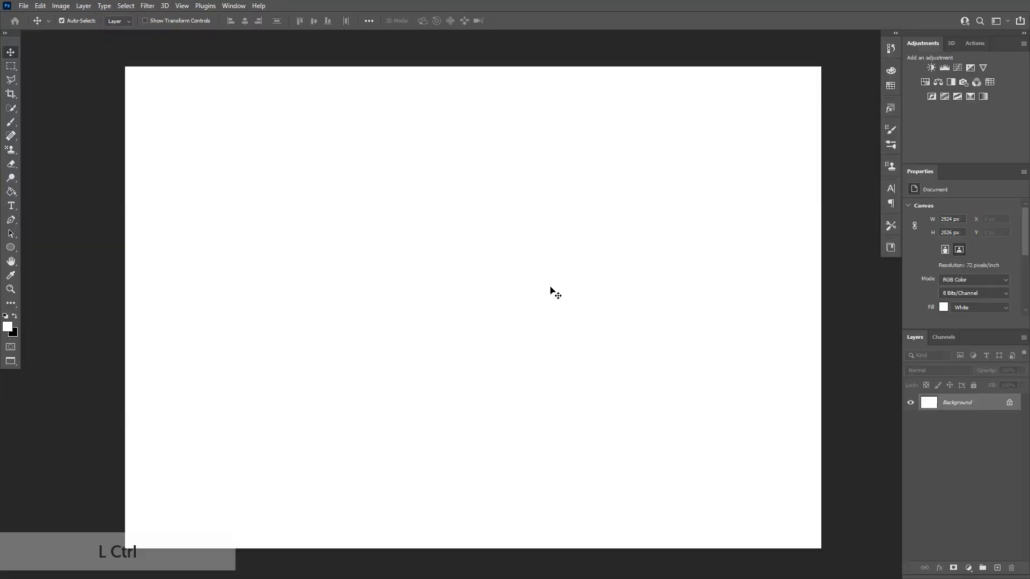
Paste the stripe pattern as pixels and scale it from the centre to fill the canvas.
key("ctrl+v")
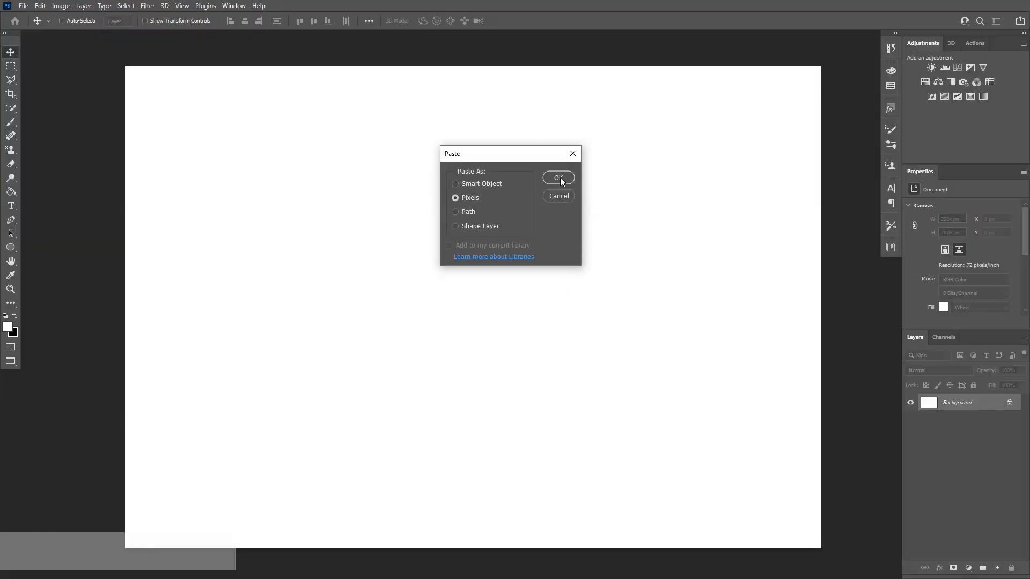
left_click(558, 178)
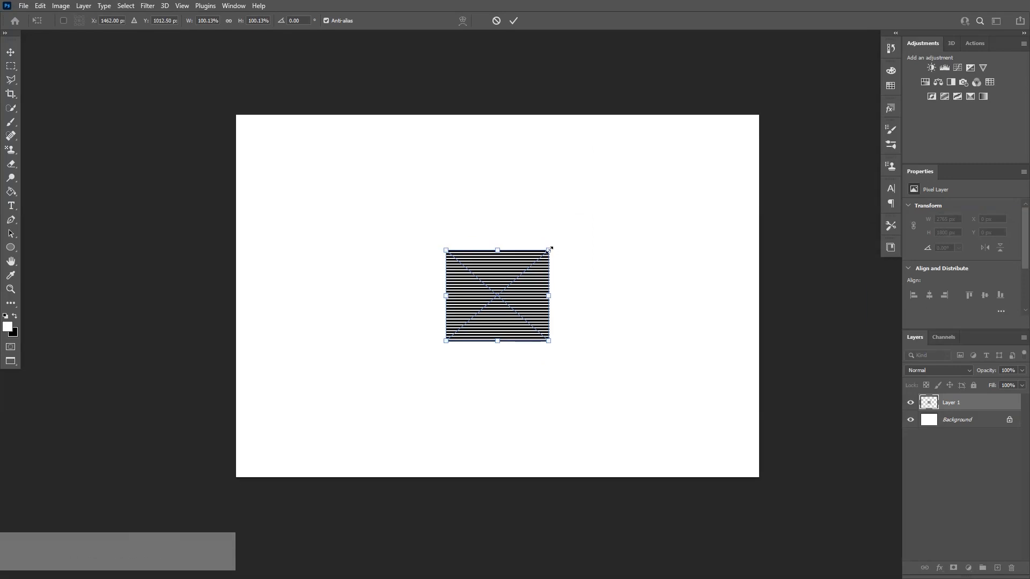
left_click_drag(550, 249, 650, 154)
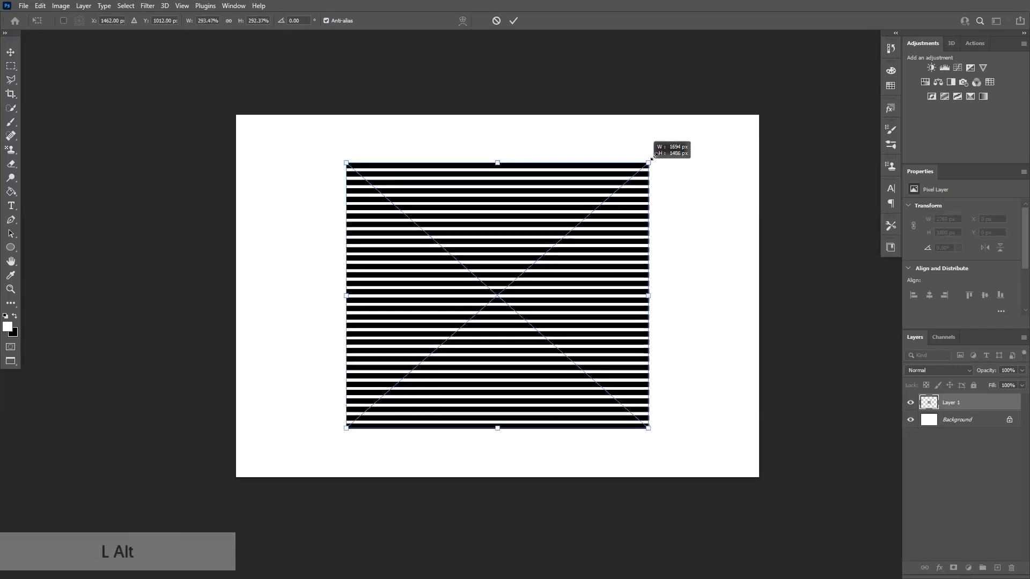
left_click_drag(650, 163, 760, 114)
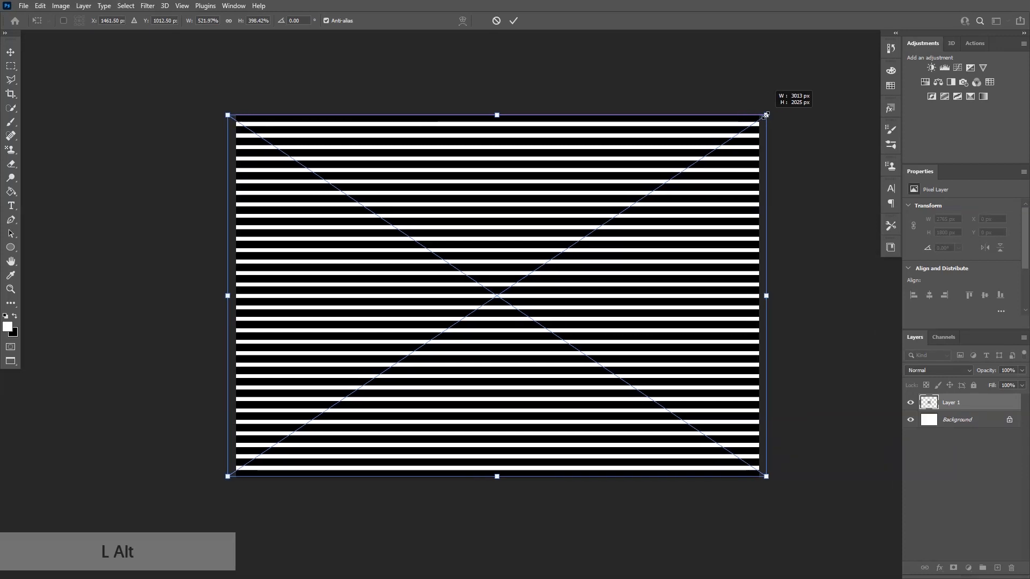
left_click(514, 20)
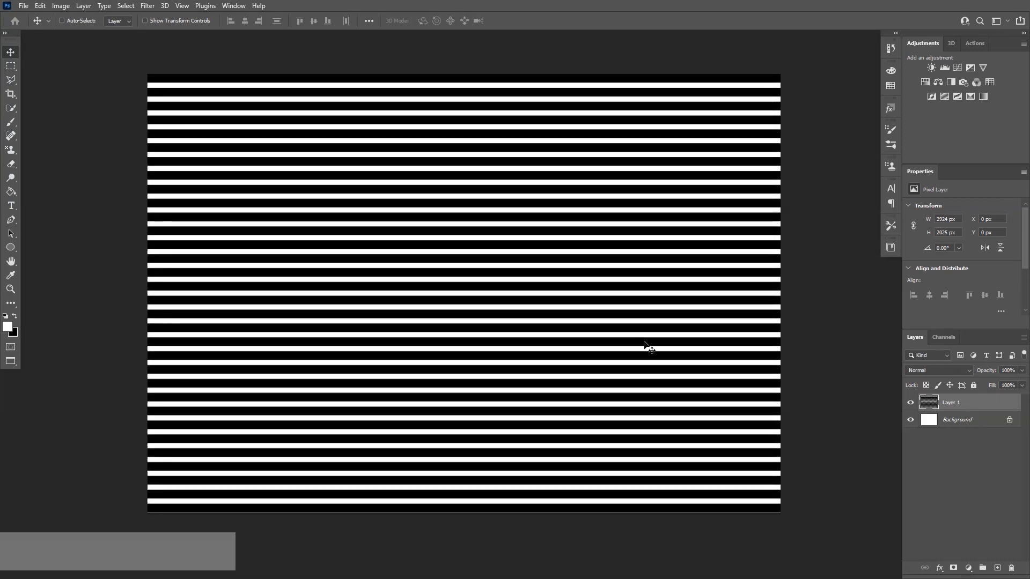
Hide Layer 1 and type a large black letter S in Inter V Medium.
left_click(910, 403)
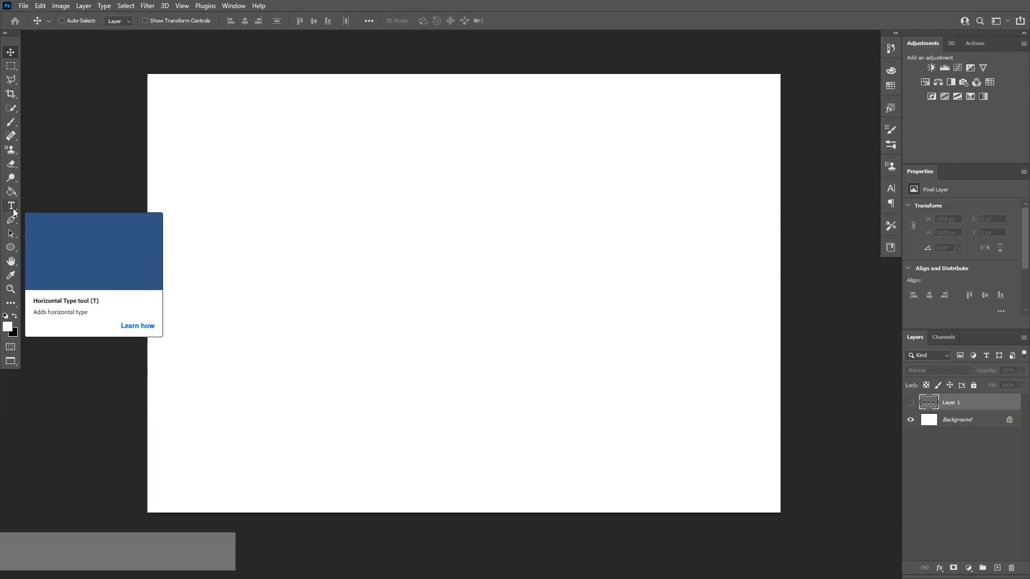
type("Lorem Ipsum")
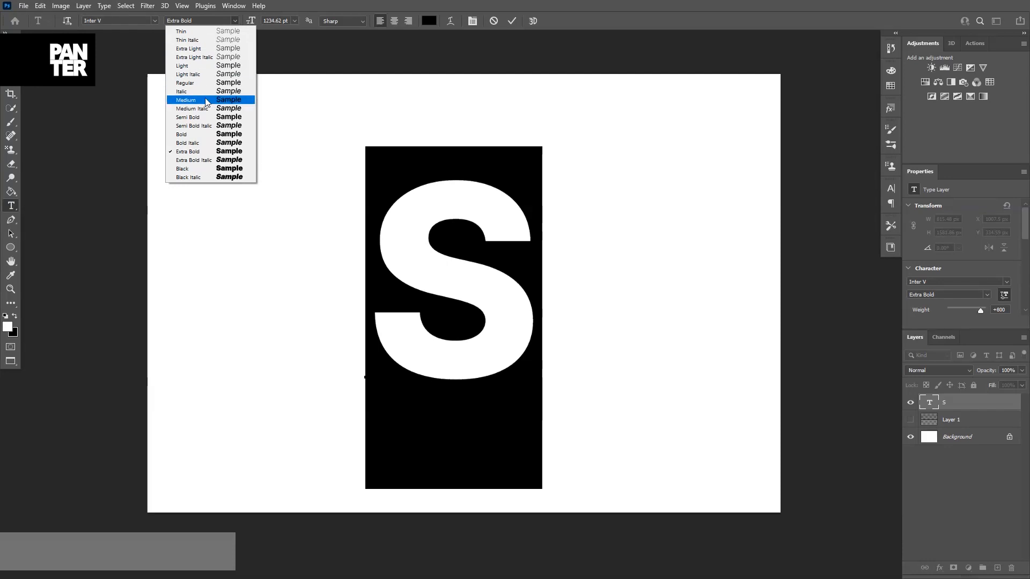
left_click(186, 100)
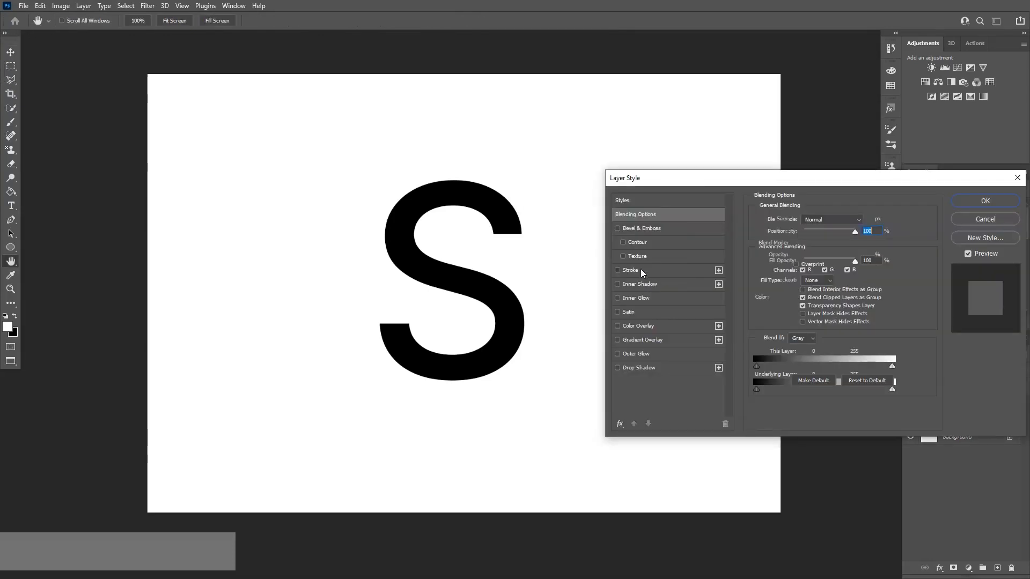
Give the S layer a 61 px black Outside stroke.
left_click(617, 269)
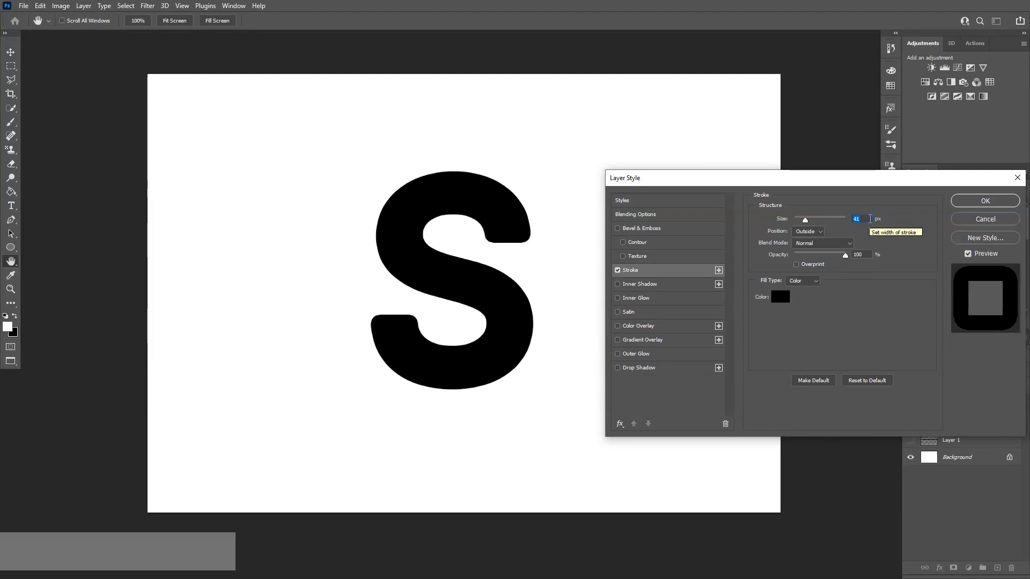
left_click(984, 201)
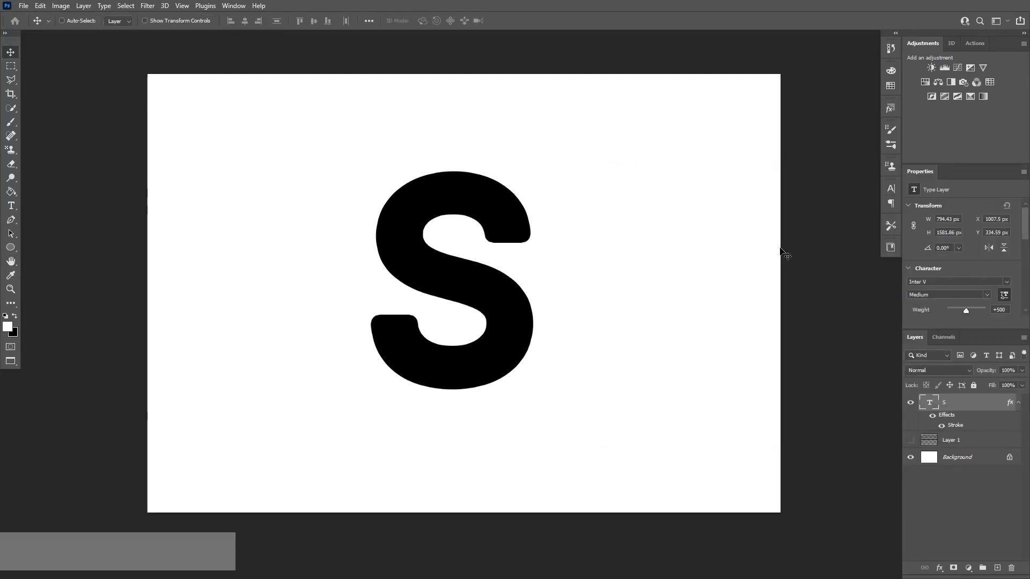
Rotate the letter S to a diagonal tilt and scale it up across the canvas.
key("ctrl+t")
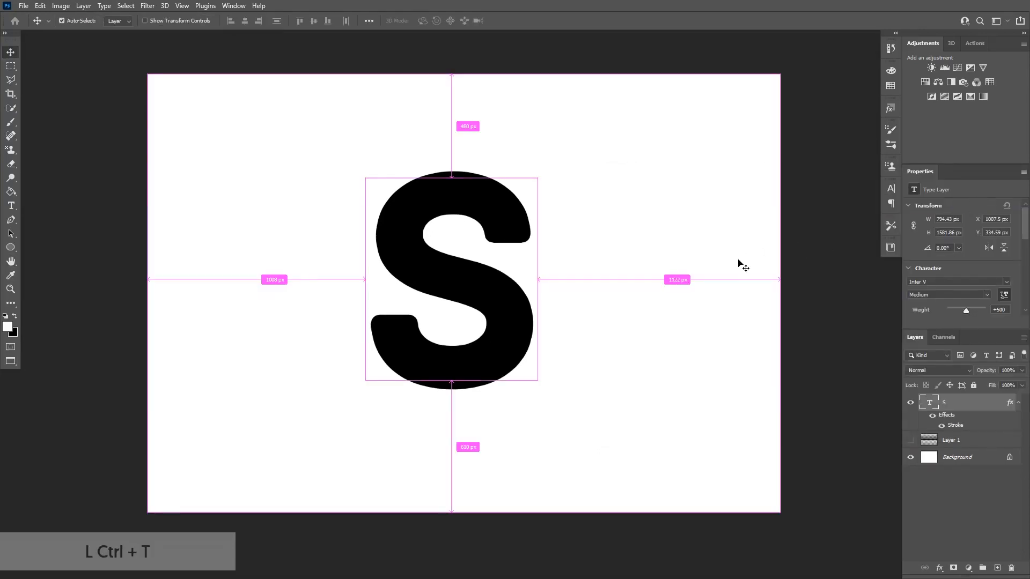
left_click_drag(536, 179, 558, 125)
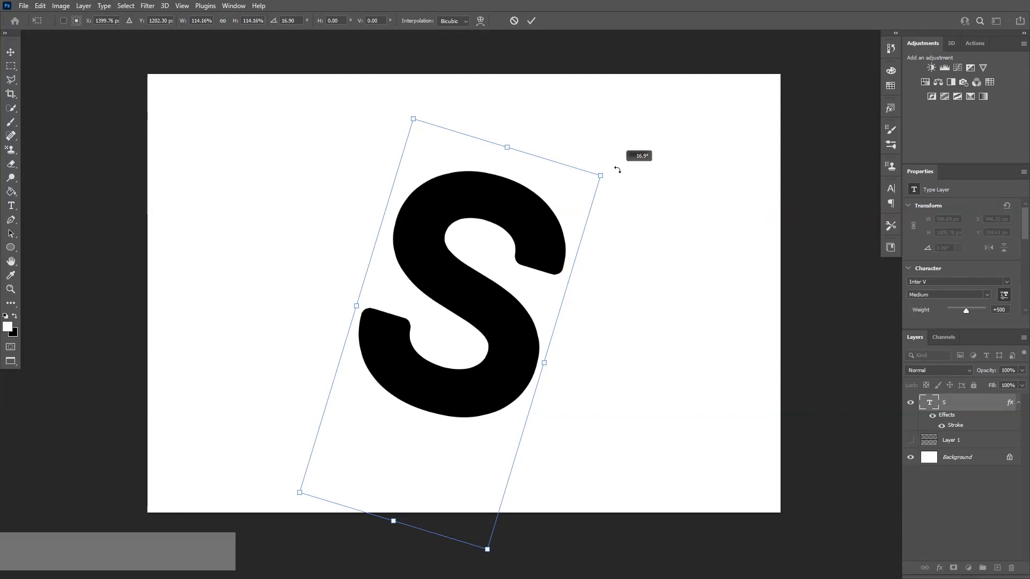
left_click_drag(617, 170, 313, 435)
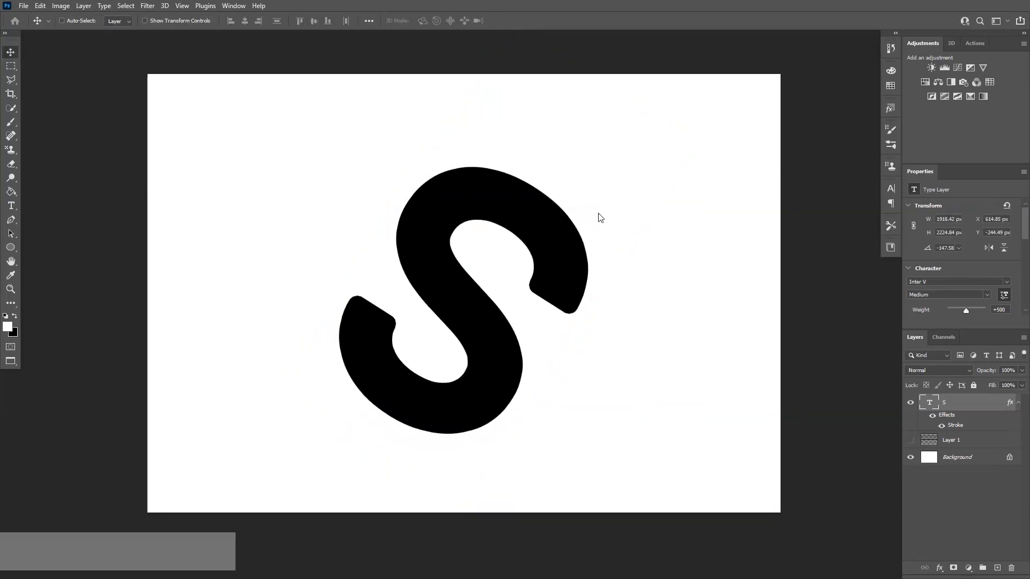
Convert the S layer to a smart object and apply a 27.7 px Gaussian Blur.
right_click(943, 402)
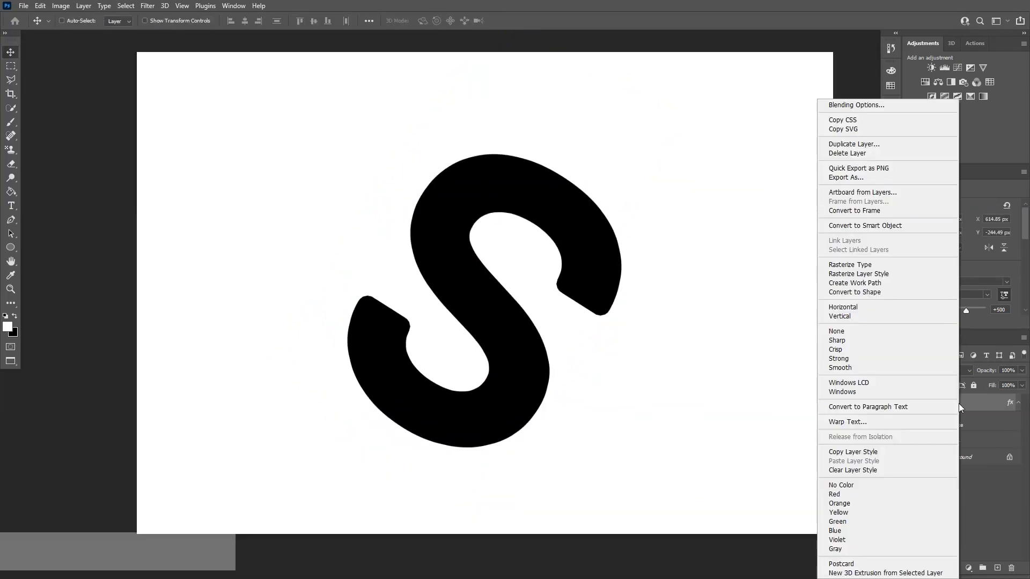
mouse_move(866, 225)
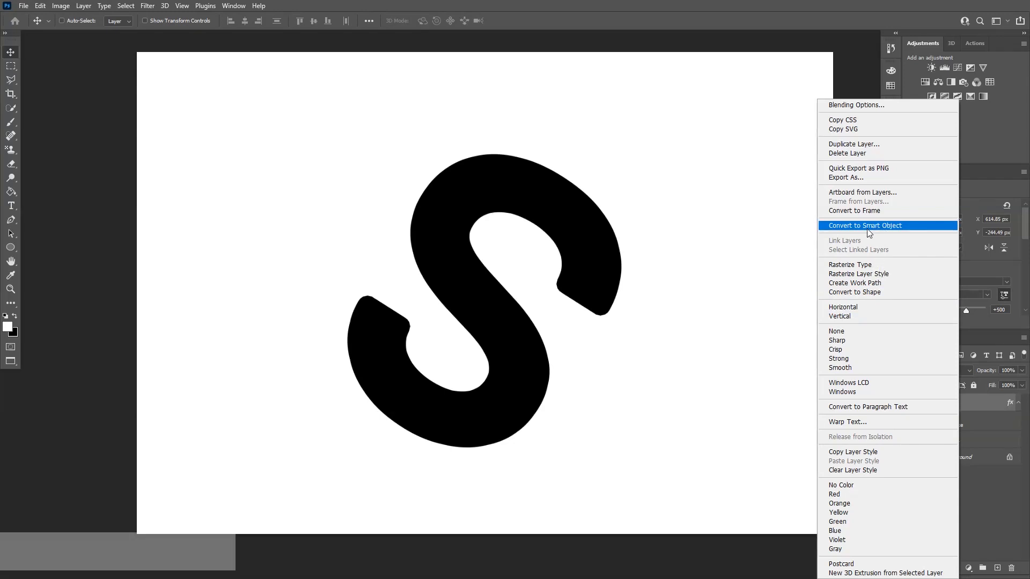
left_click(866, 226)
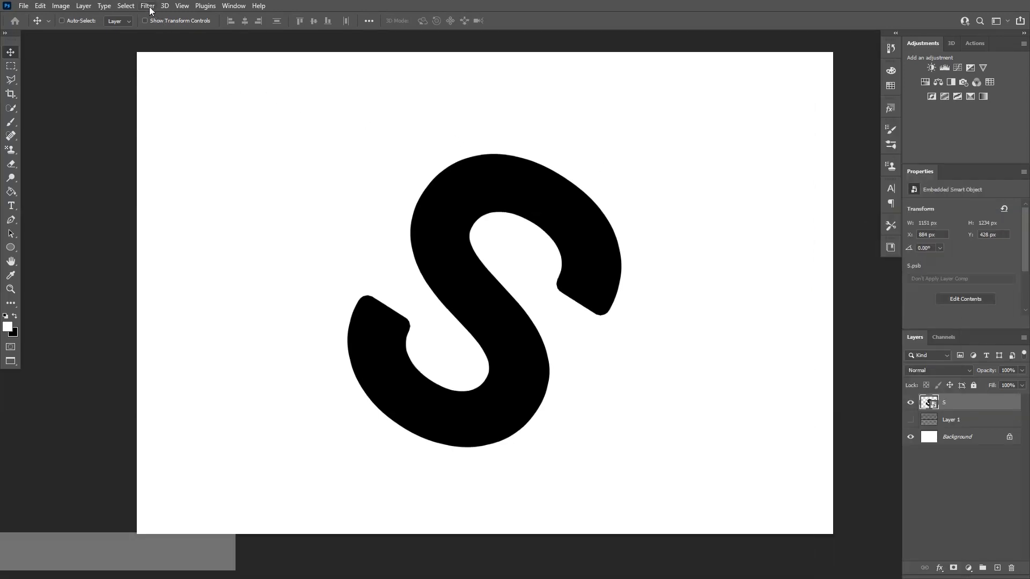
left_click(146, 6)
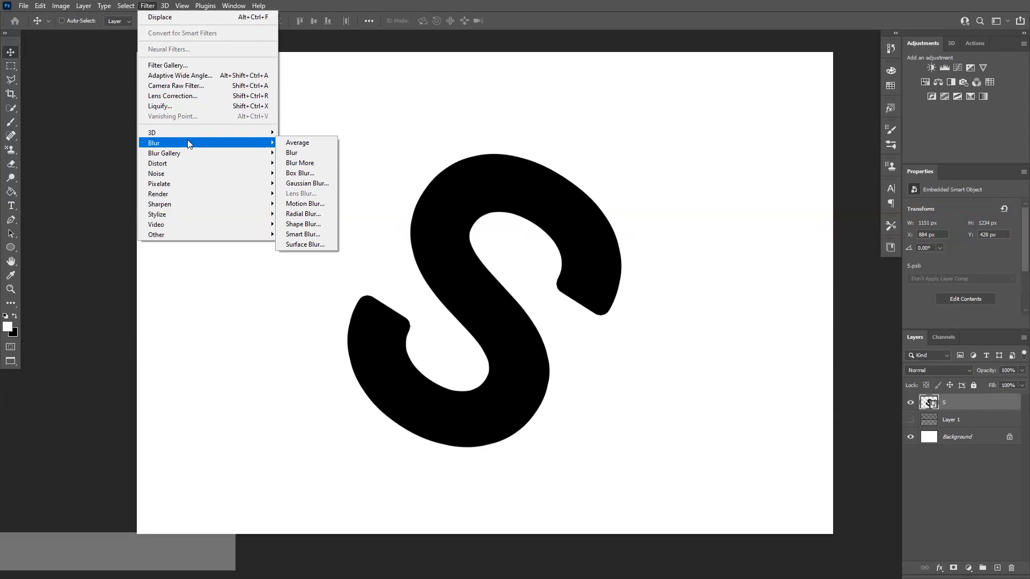
left_click(306, 184)
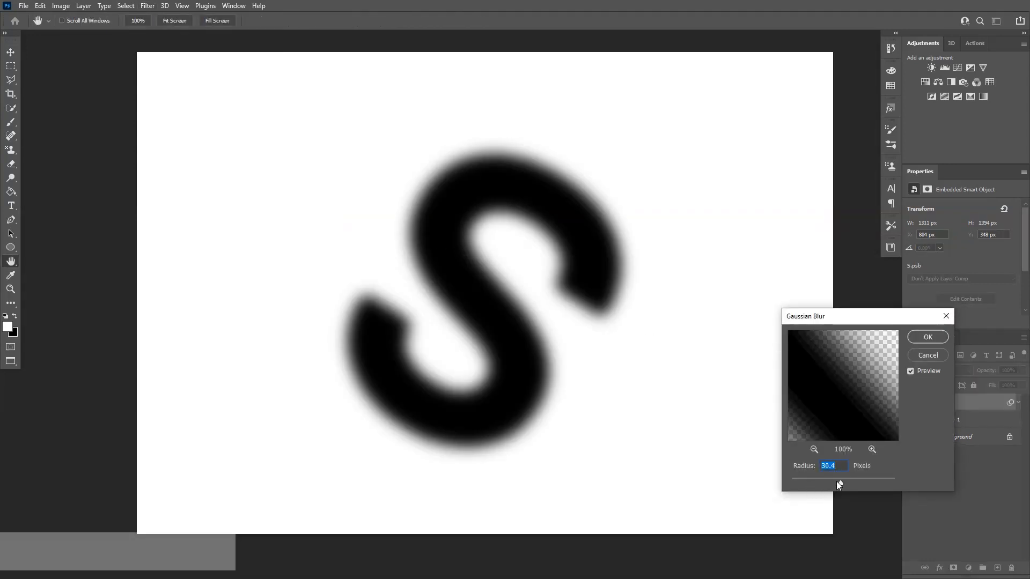
left_click_drag(848, 478, 837, 478)
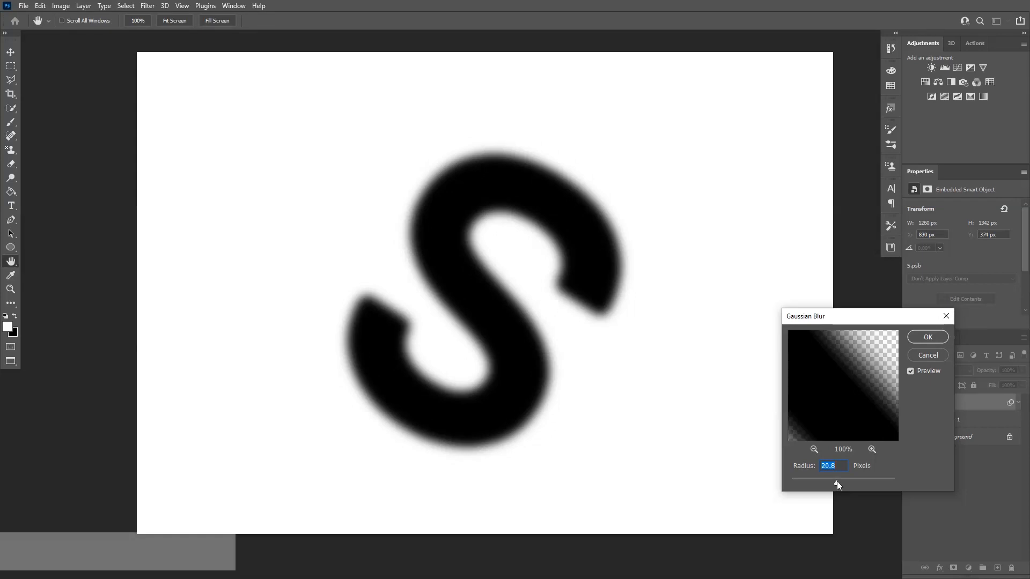
left_click_drag(834, 478, 843, 478)
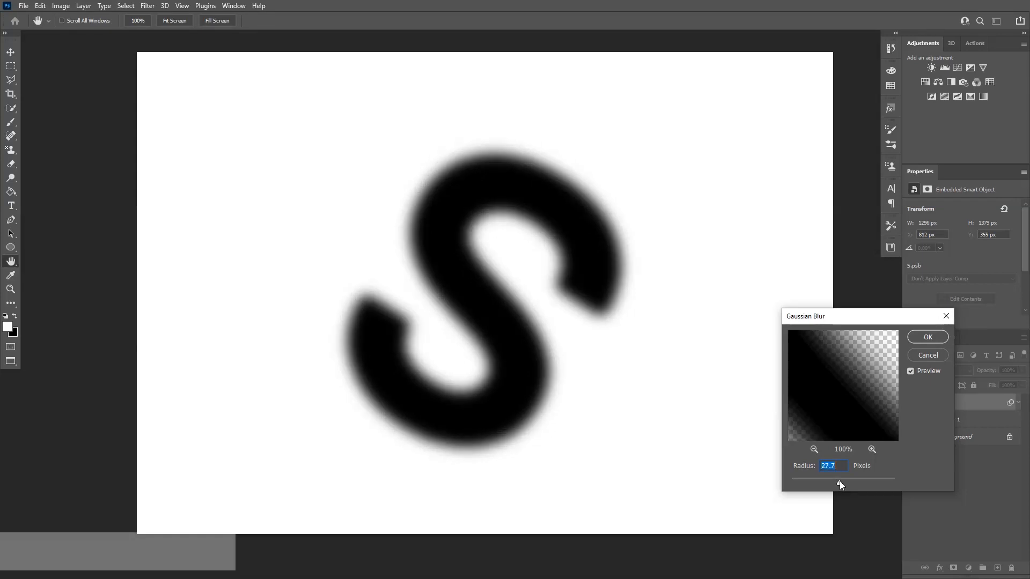
left_click(927, 337)
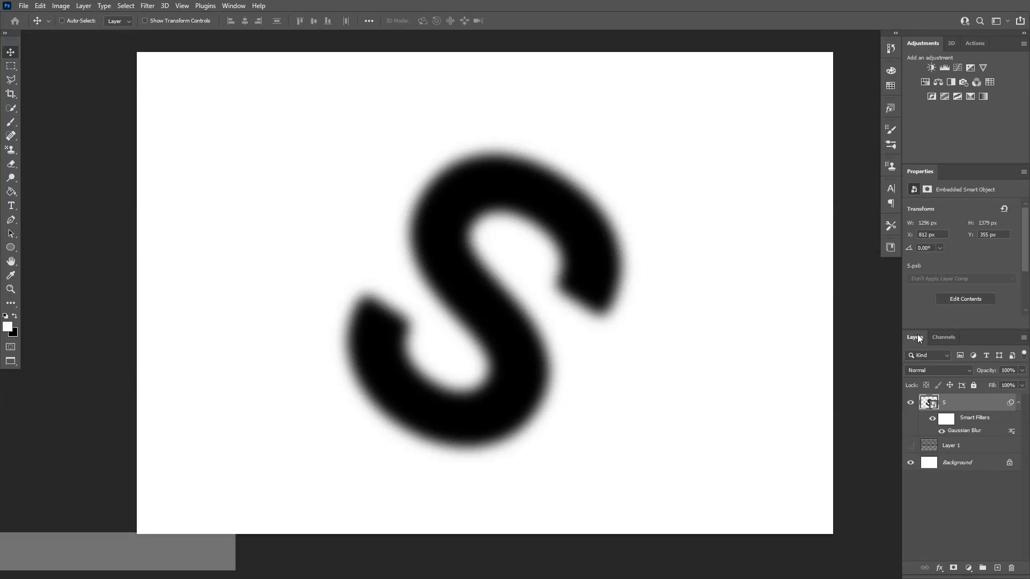
Save the document as Photoshop file Dsip5 in the Cake Type folder.
left_click(23, 5)
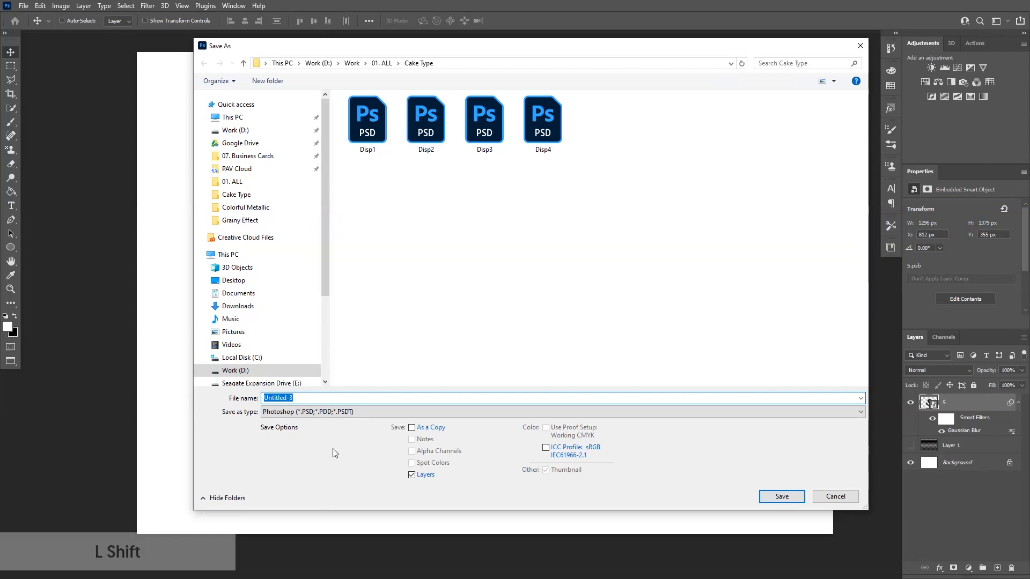
type("Dsip5")
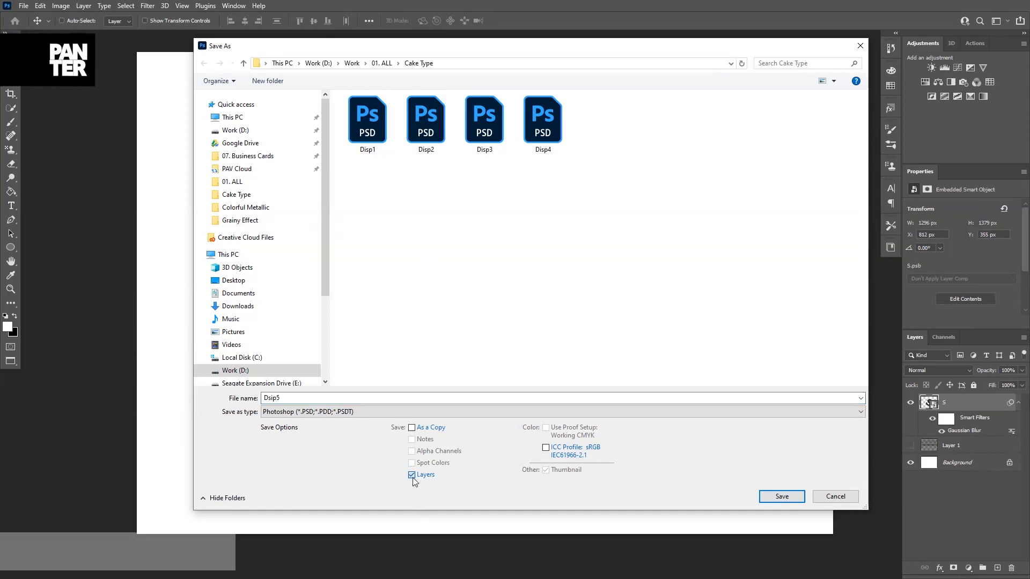
left_click(781, 496)
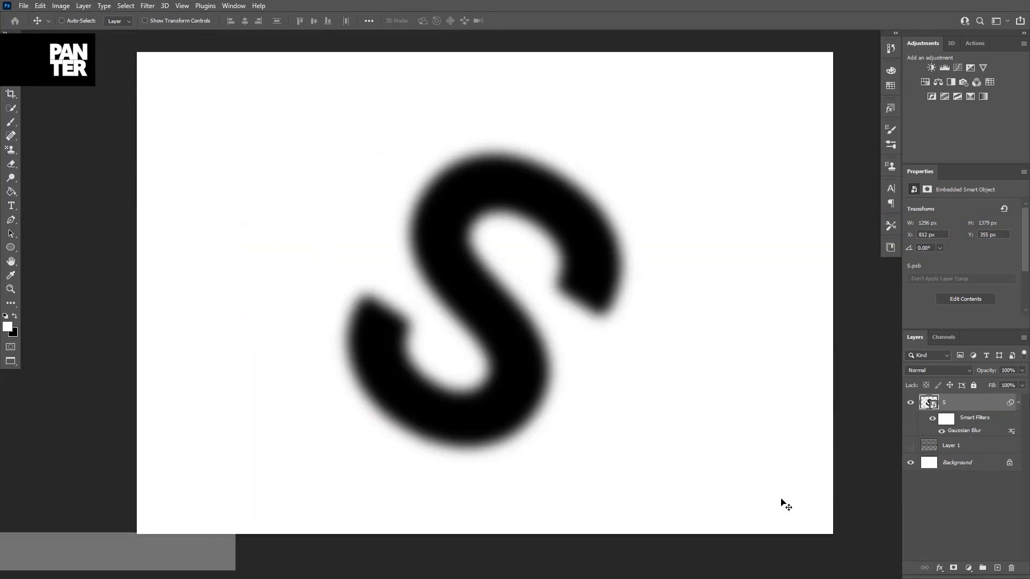
Hide the S layer, show Layer 1, and convert Layer 1 and Layer 0 into one smart object.
left_click(910, 402)
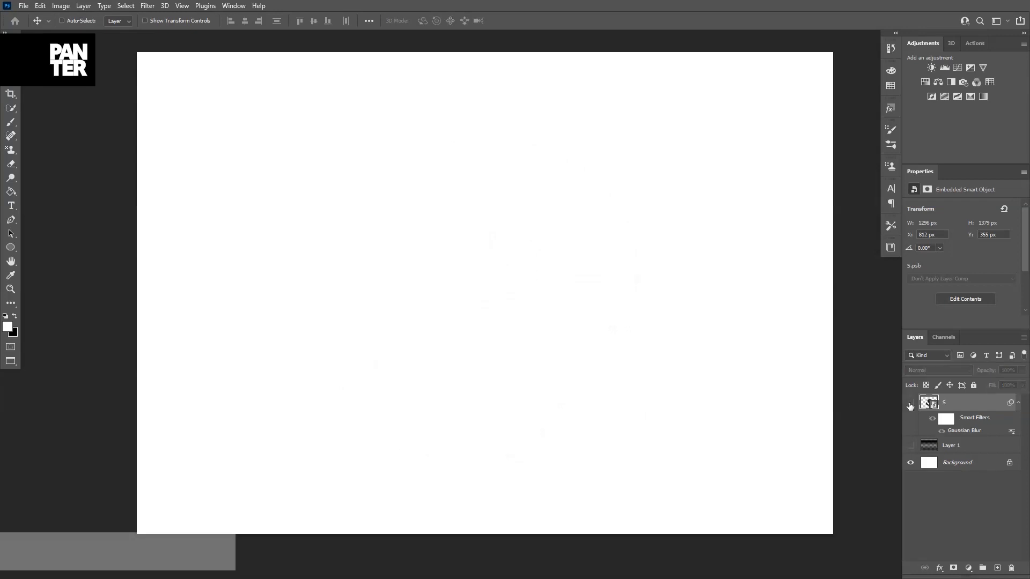
left_click(910, 446)
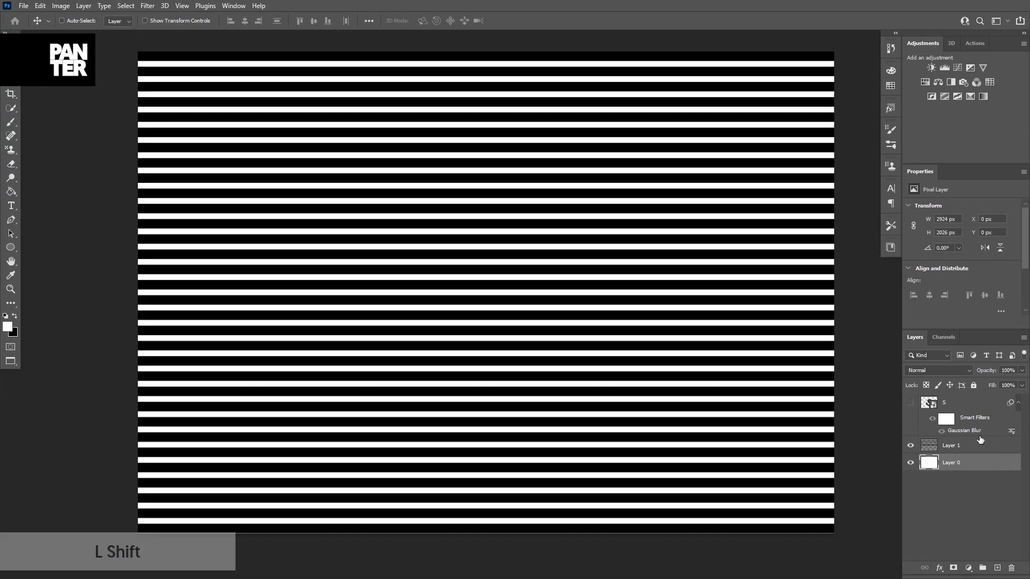
left_click(951, 445)
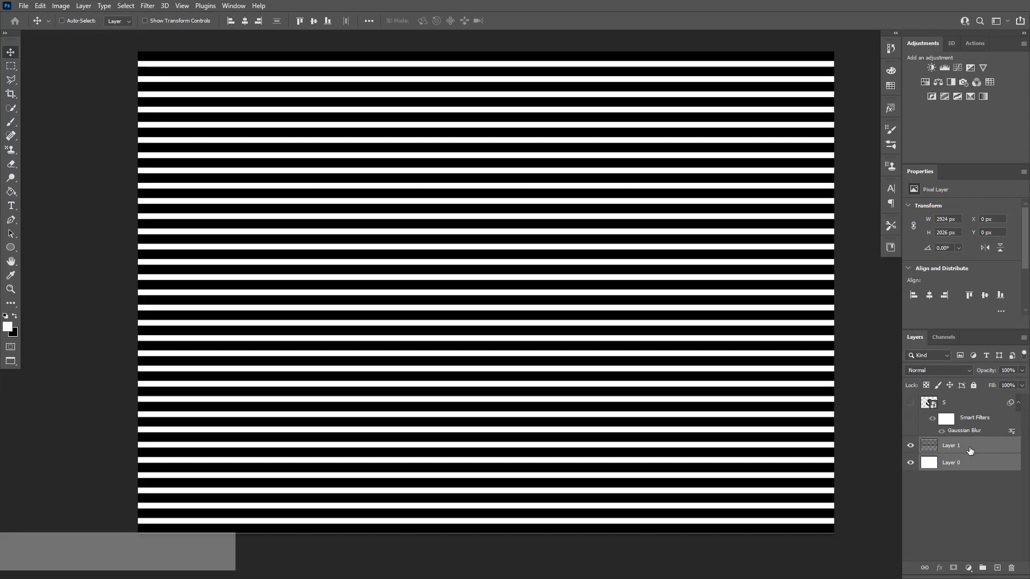
right_click(950, 445)
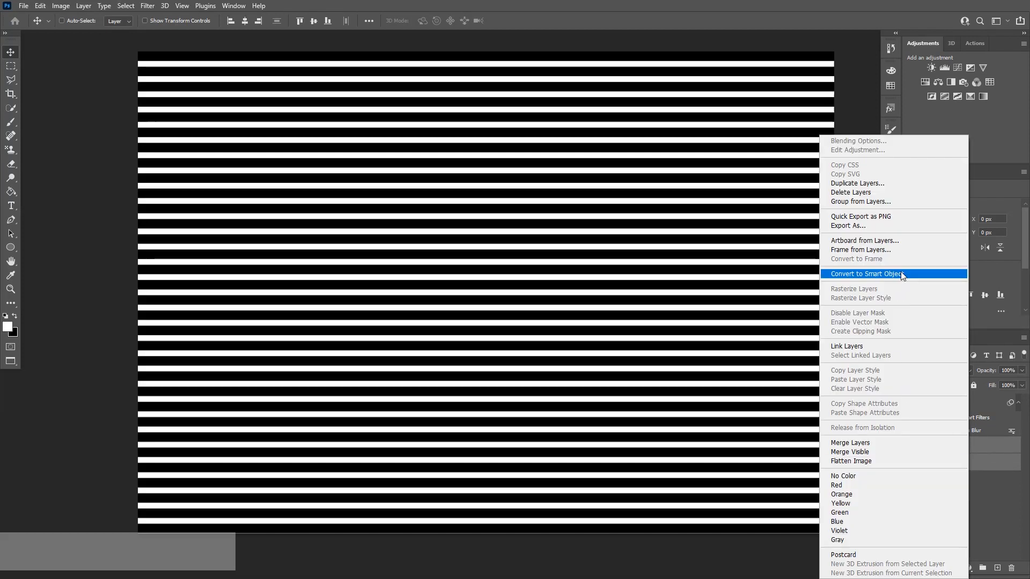
left_click(867, 274)
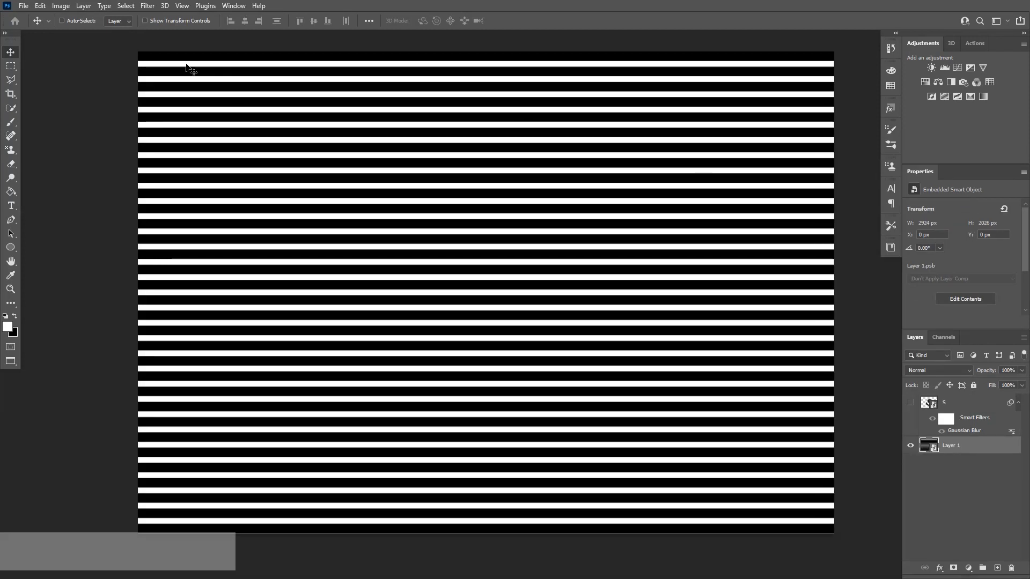
left_click(147, 5)
type("200")
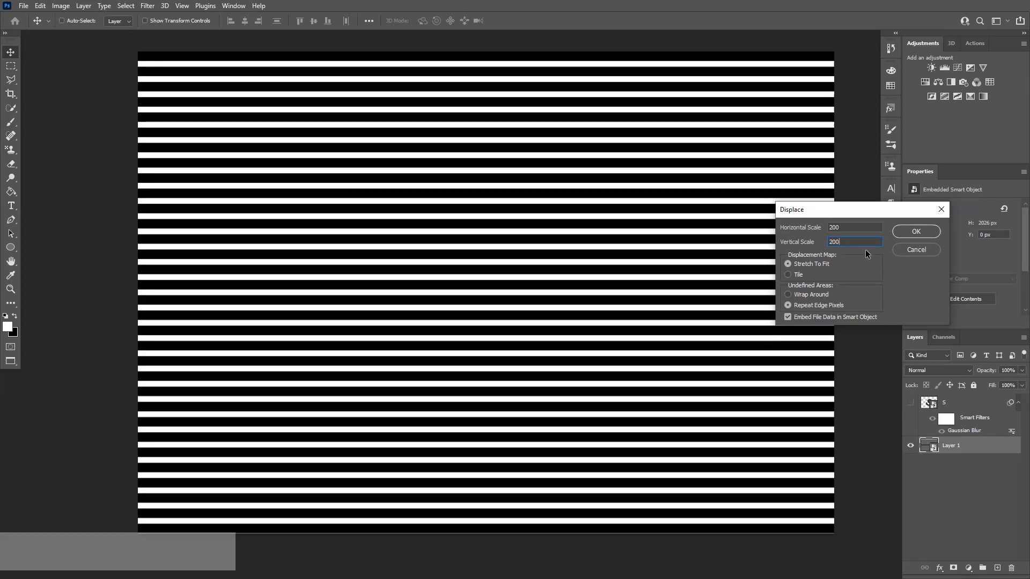
Apply Displace with horizontal scale 0, vertical scale 200, using the Dsip5 map.
left_click(854, 228)
type("0")
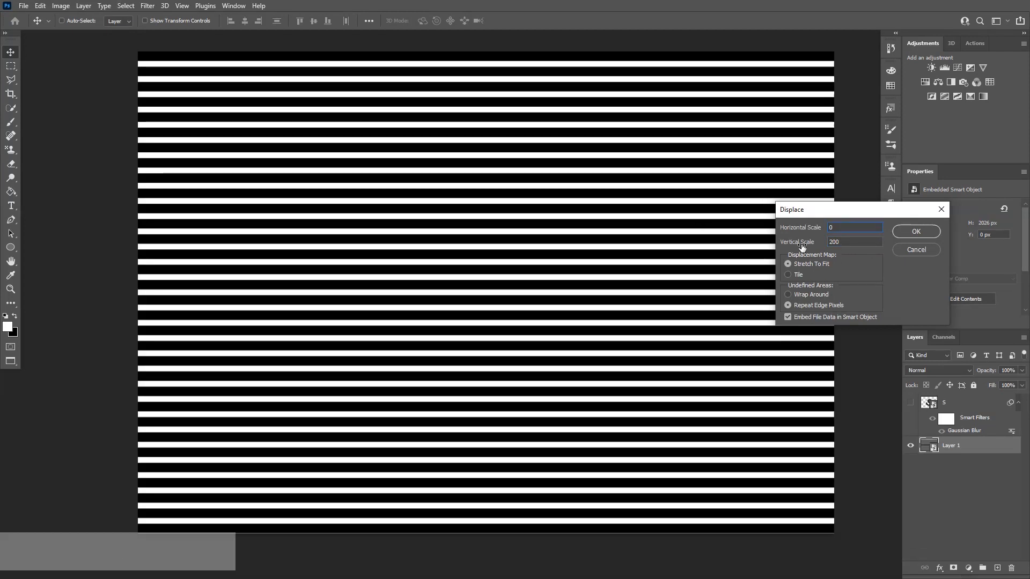
left_click(914, 231)
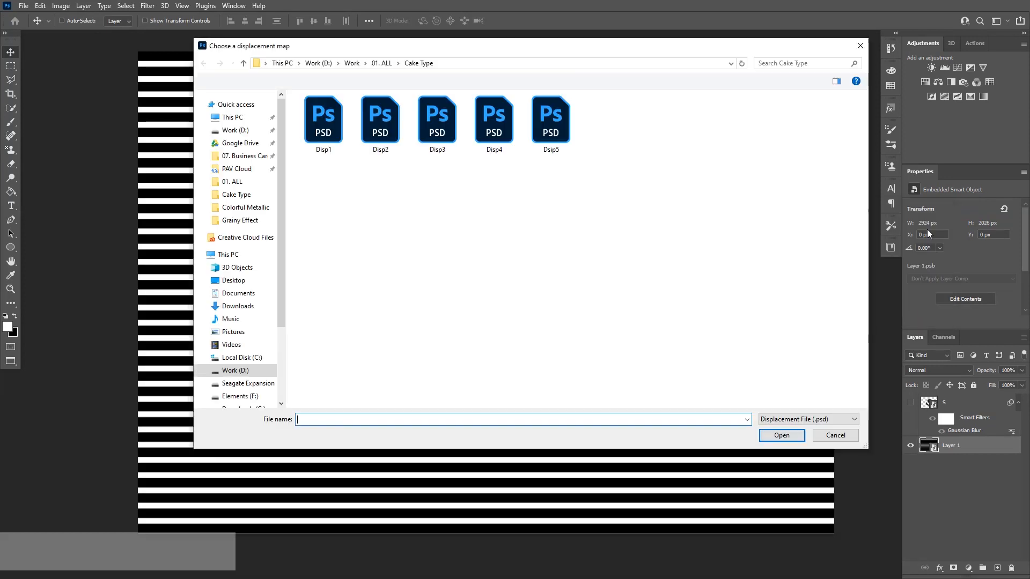
left_click(550, 118)
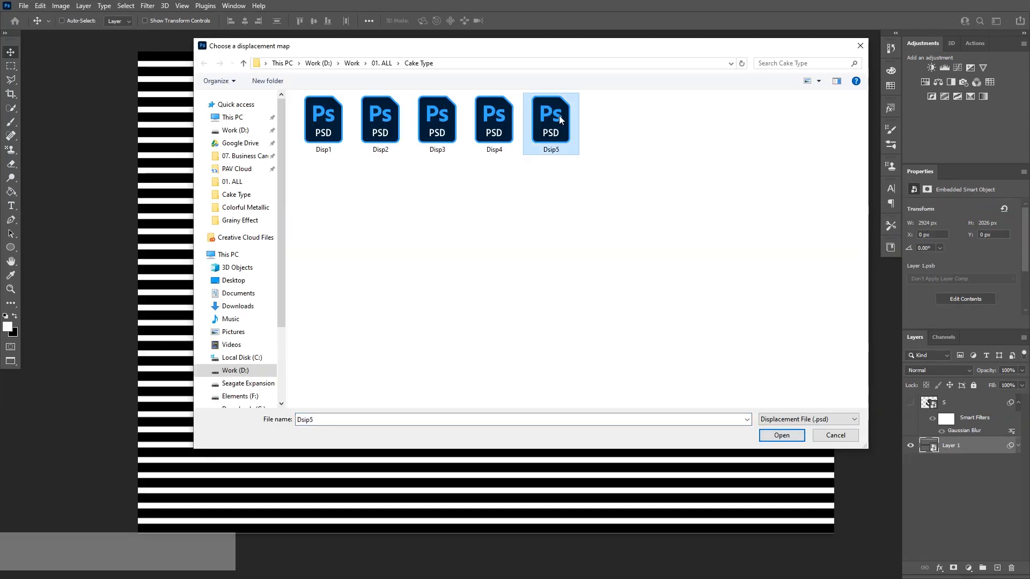
left_click(780, 436)
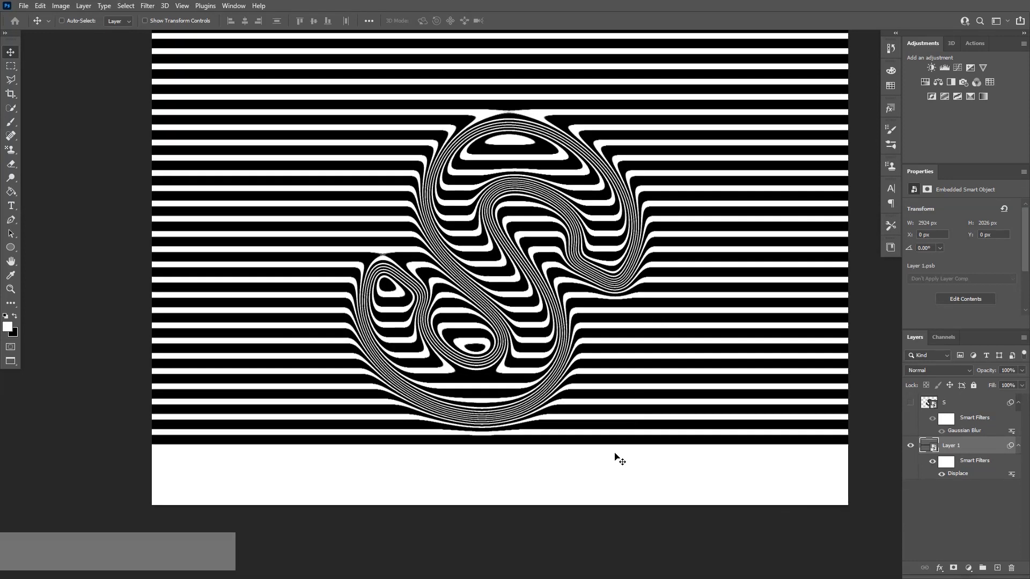
mouse_move(576, 492)
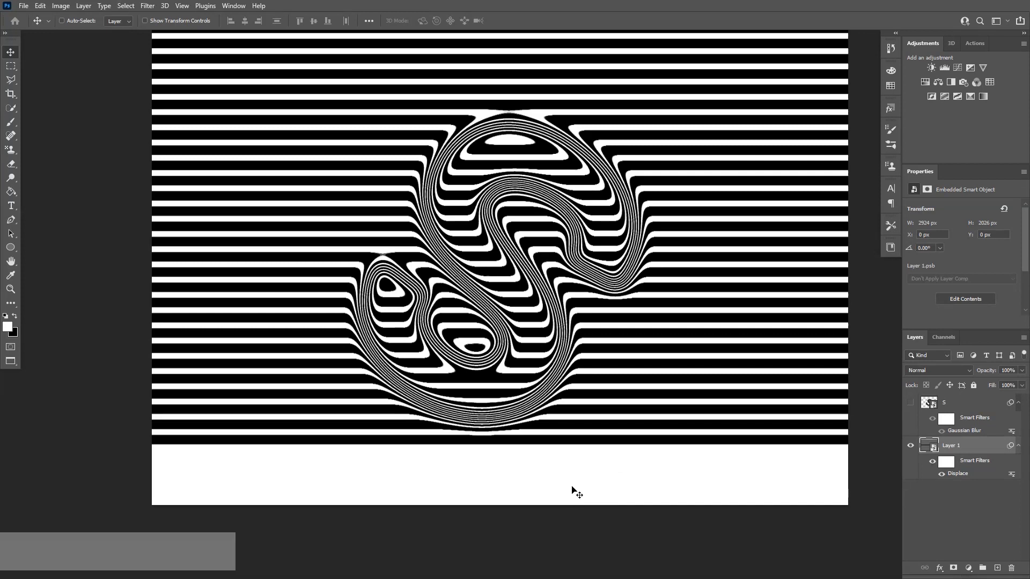
mouse_move(581, 467)
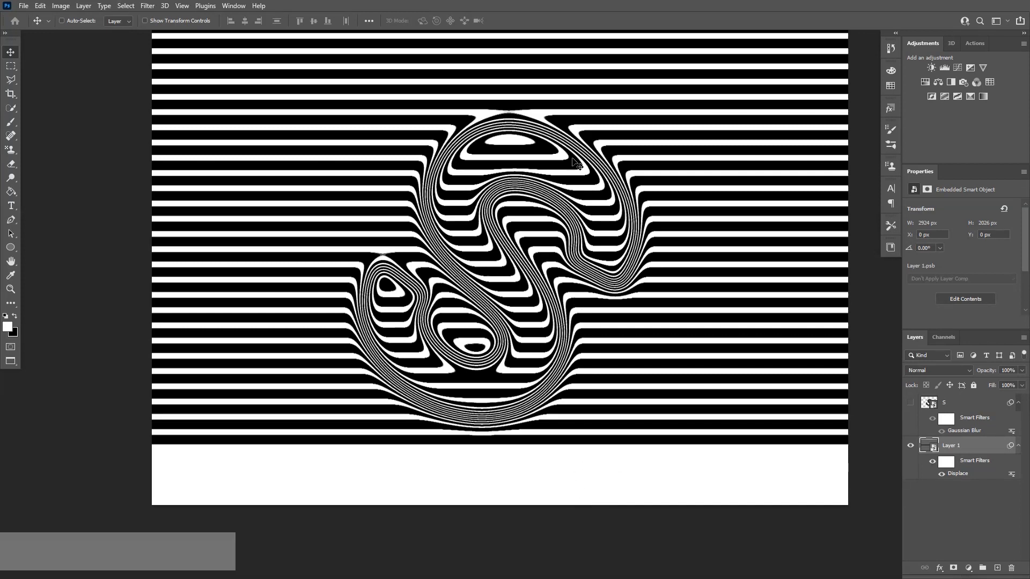
mouse_move(634, 274)
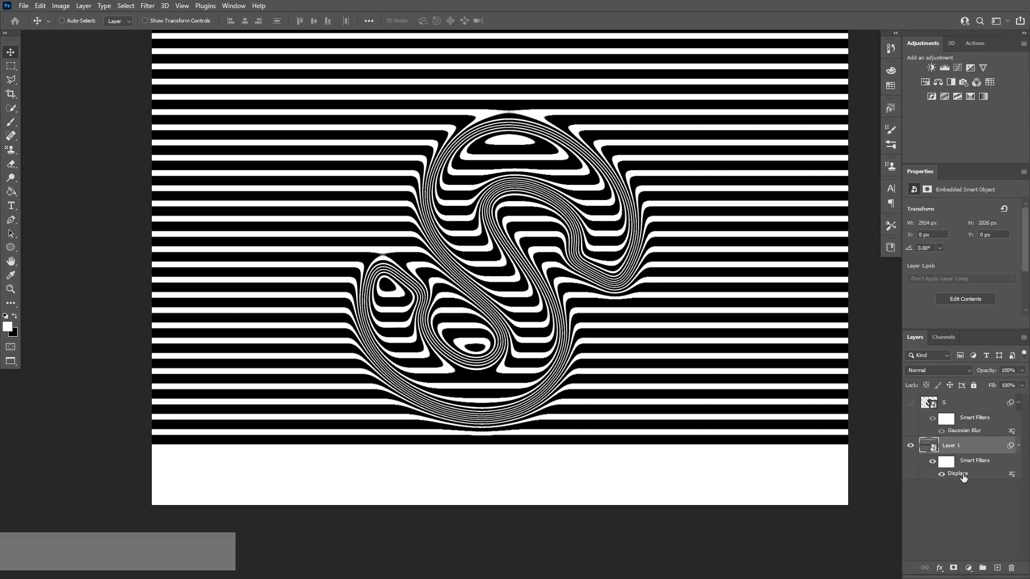
Change the Displace smart filter's vertical scale to 100 and reapply the Dsip5 map.
double_click(957, 473)
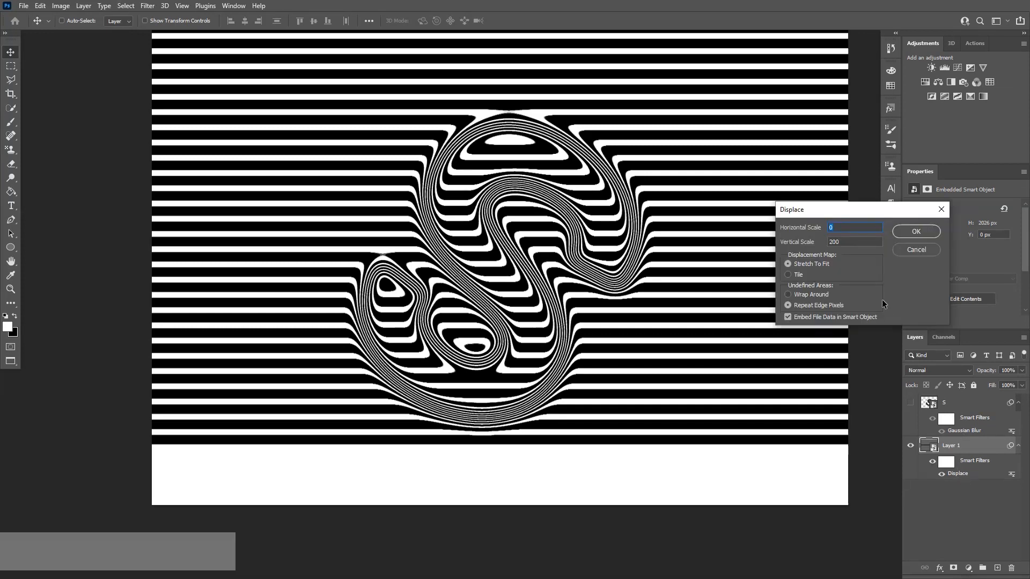
left_click(854, 241)
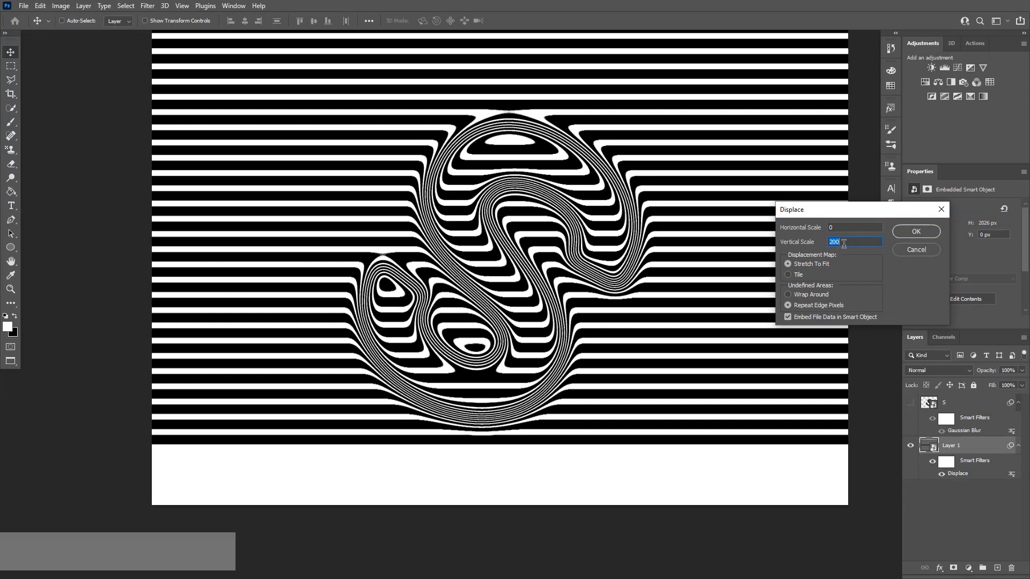
type("100")
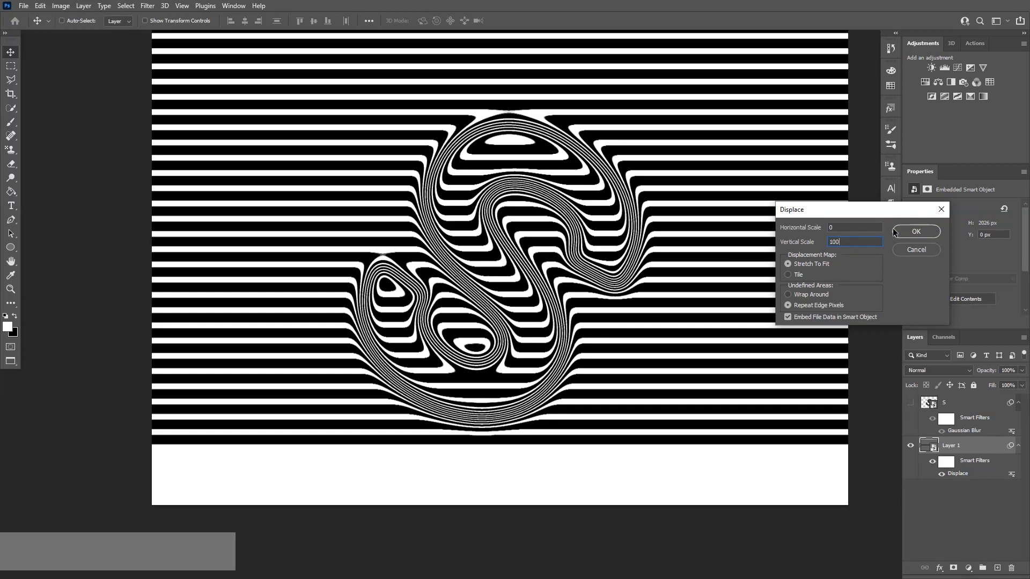
left_click(915, 231)
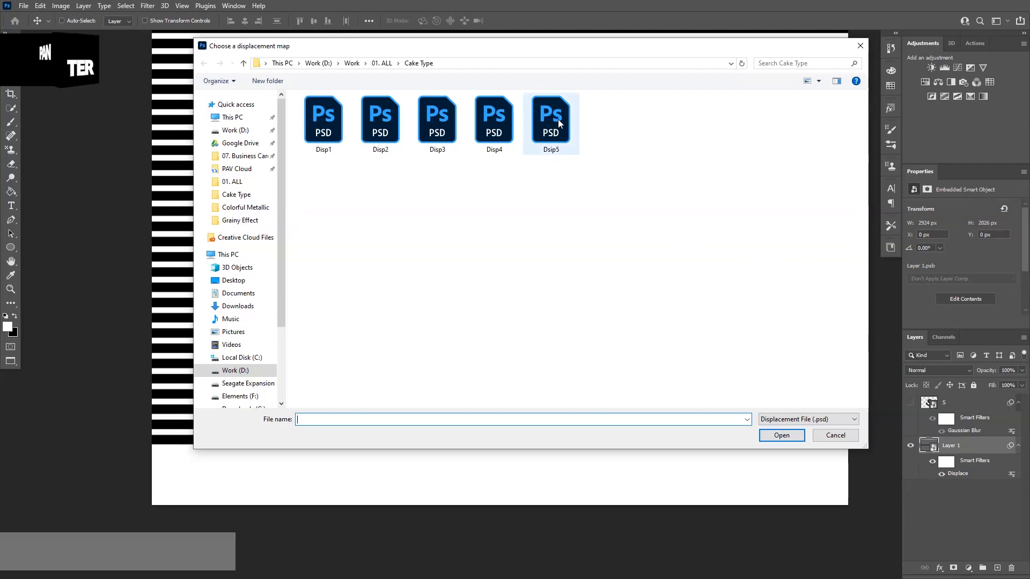
double_click(550, 114)
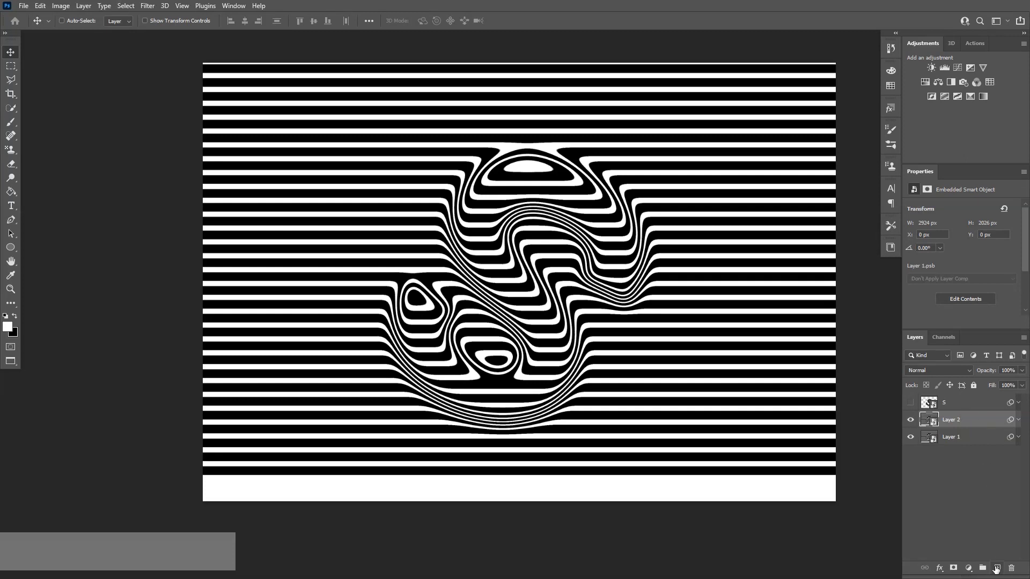
Create an empty Layer 3 above Layer 2 in the Layers panel.
left_click(995, 567)
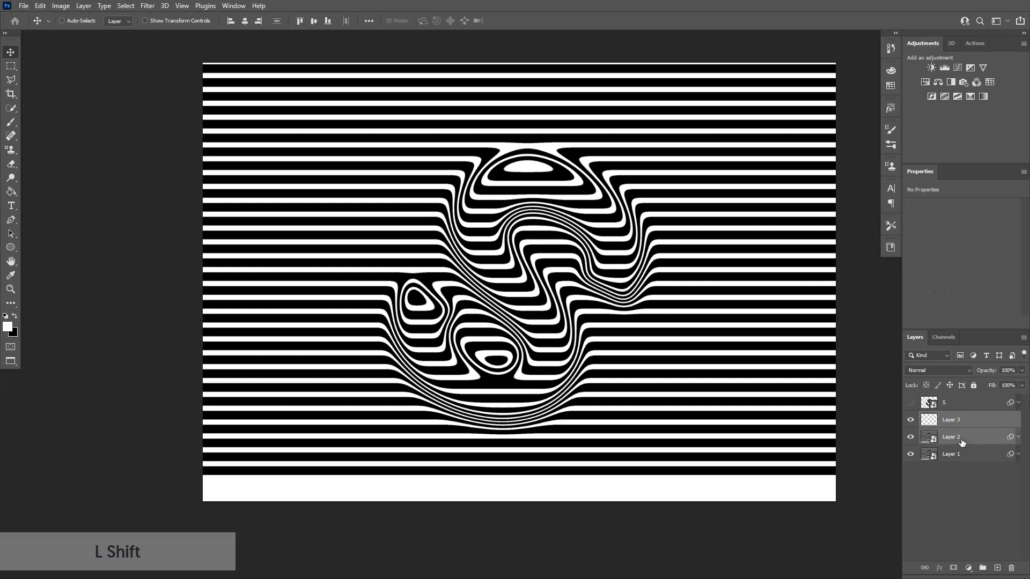